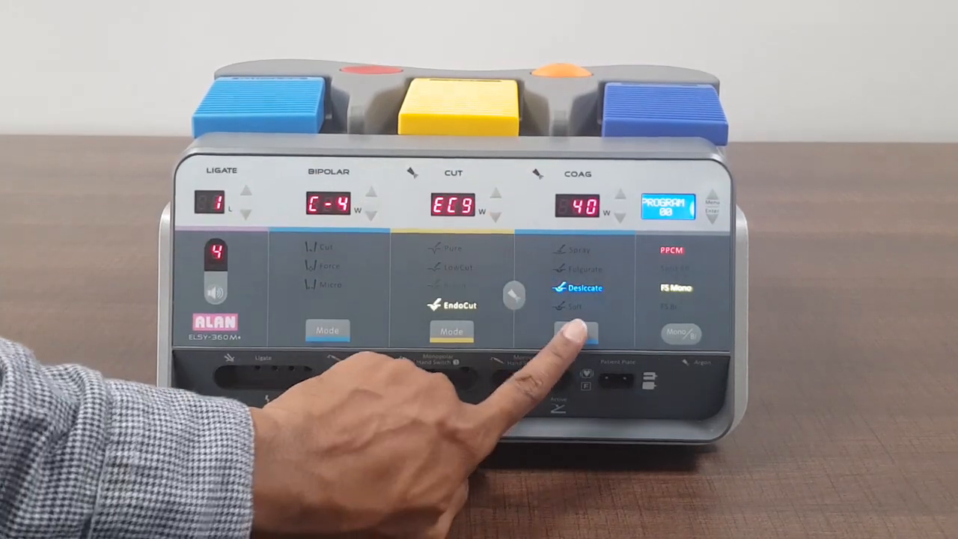
left_click(577, 331)
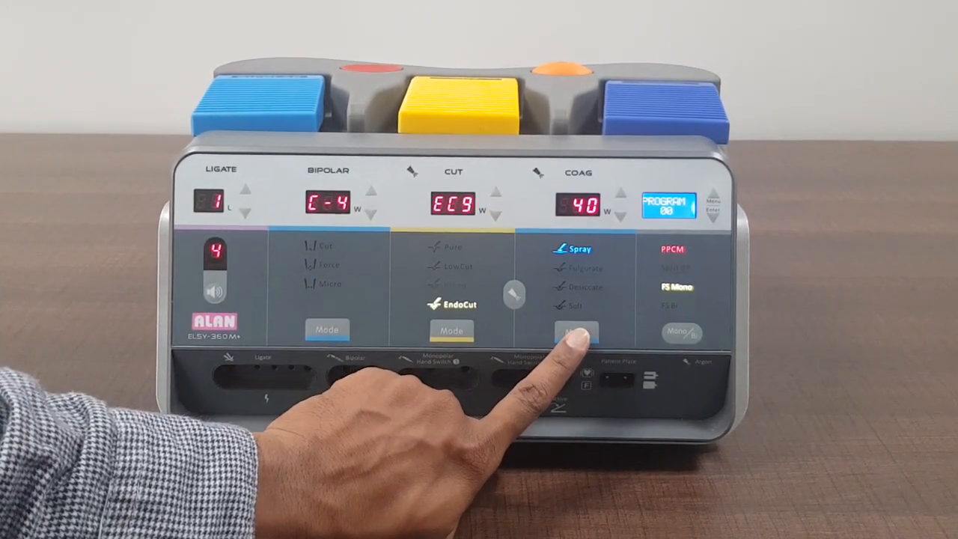